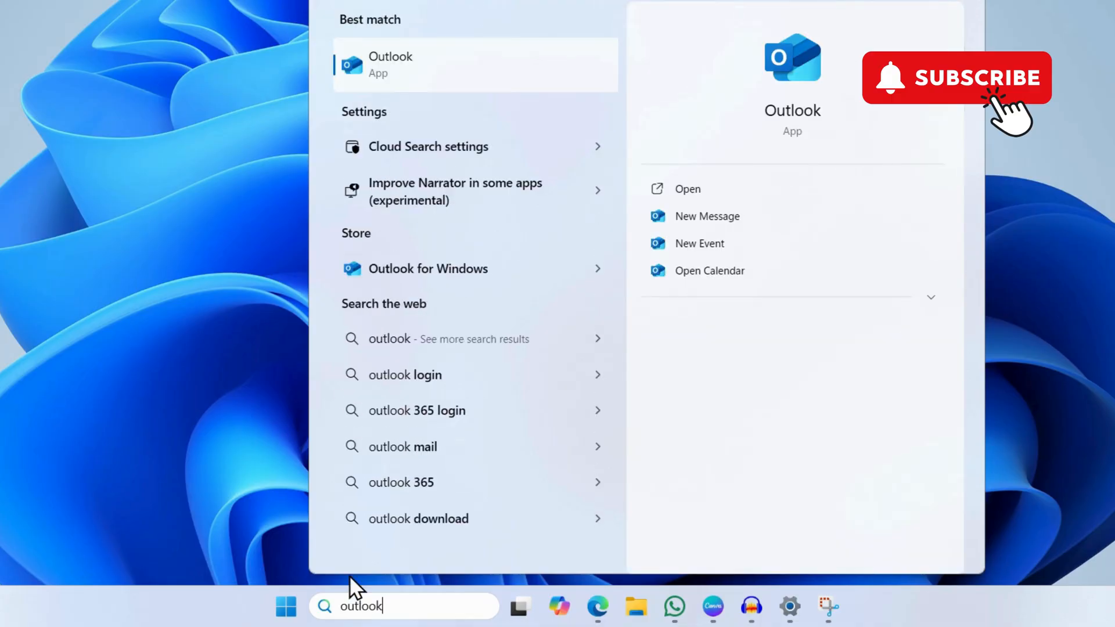
{"action": "mouse_move", "coordinate": [409, 79]}
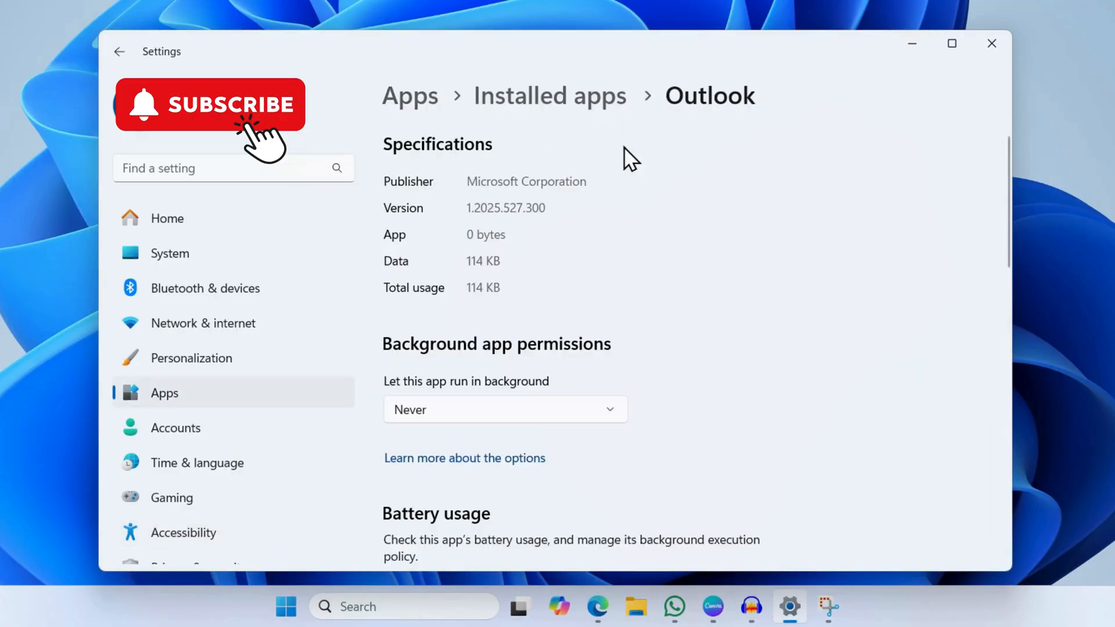
Run Repair on the Outlook app, then Reset to clear its data
{"action": "scroll", "scroll_direction": "down", "scroll_amount": 3}
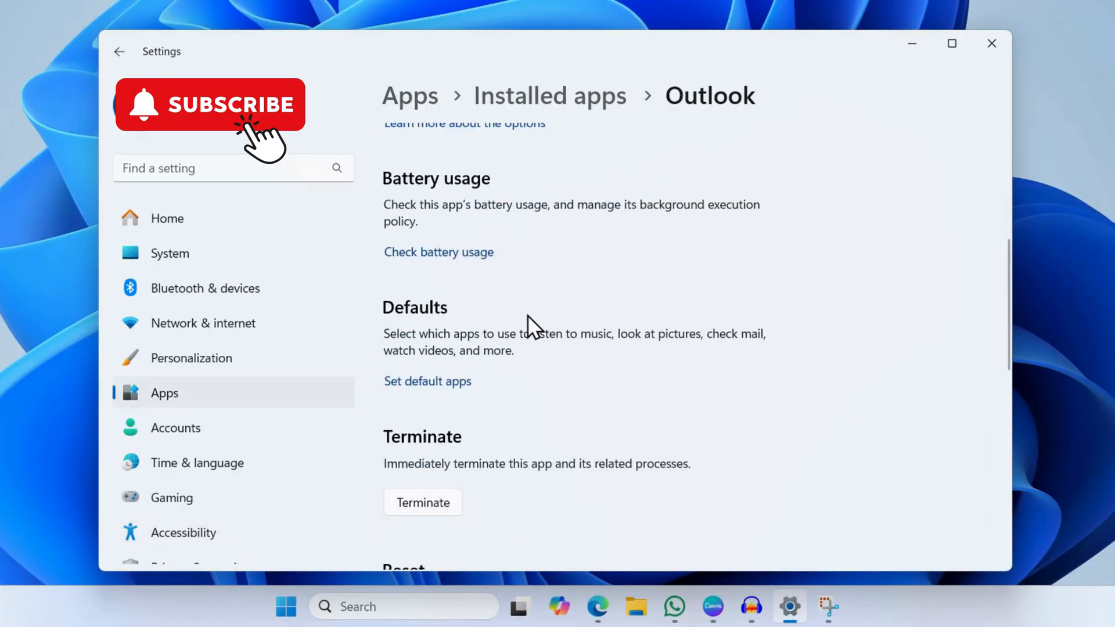
{"action": "scroll", "scroll_direction": "down", "scroll_amount": 3}
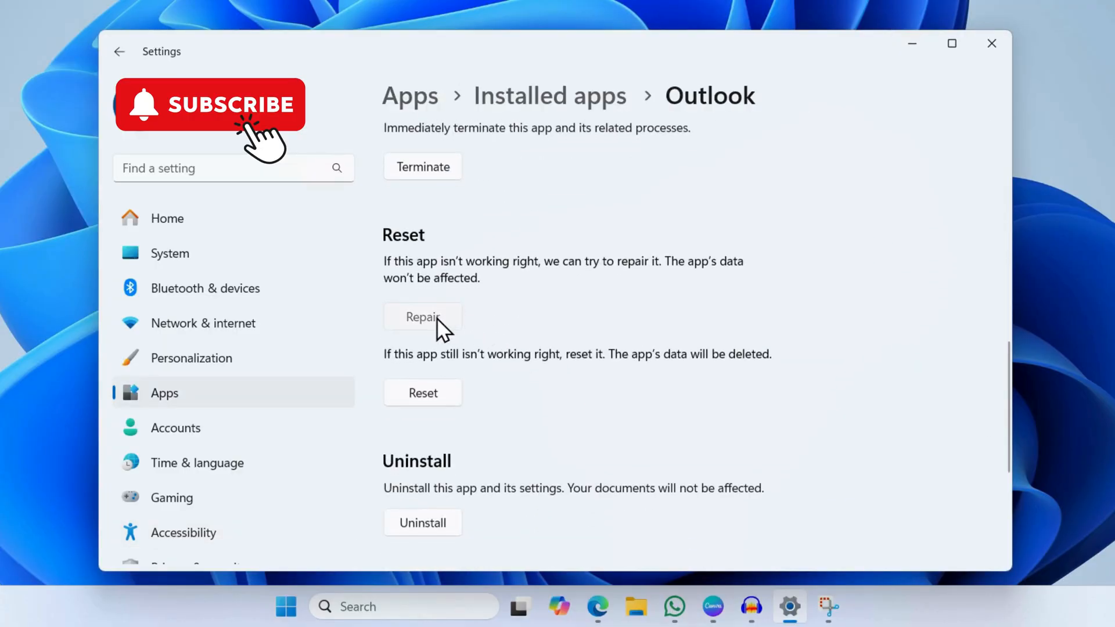
{"action": "left_click", "coordinate": [422, 317]}
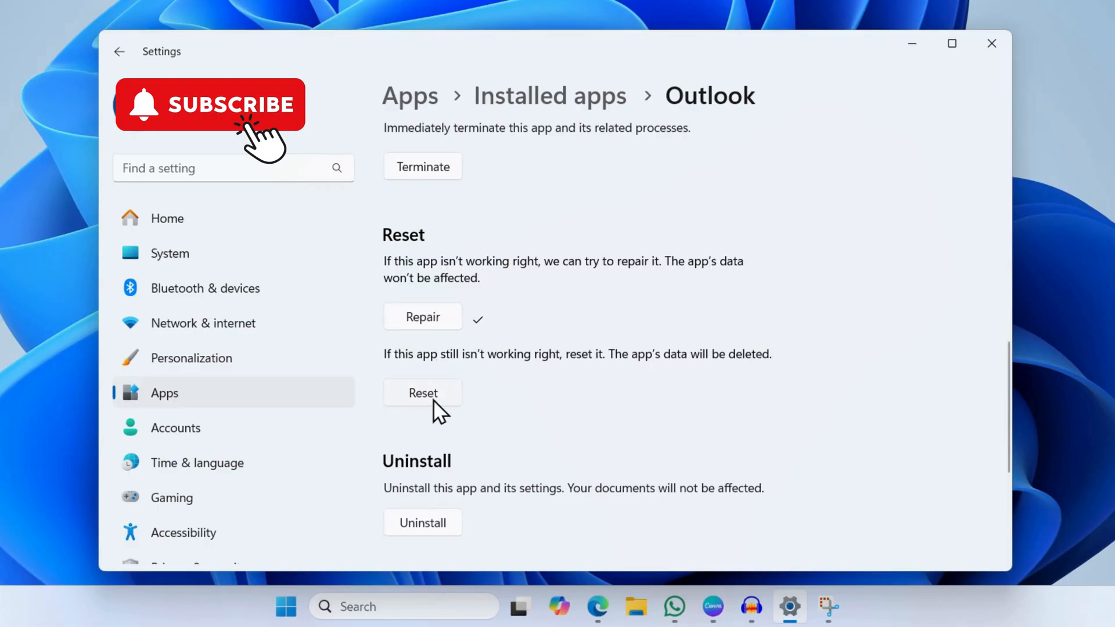
{"action": "left_click", "coordinate": [423, 394]}
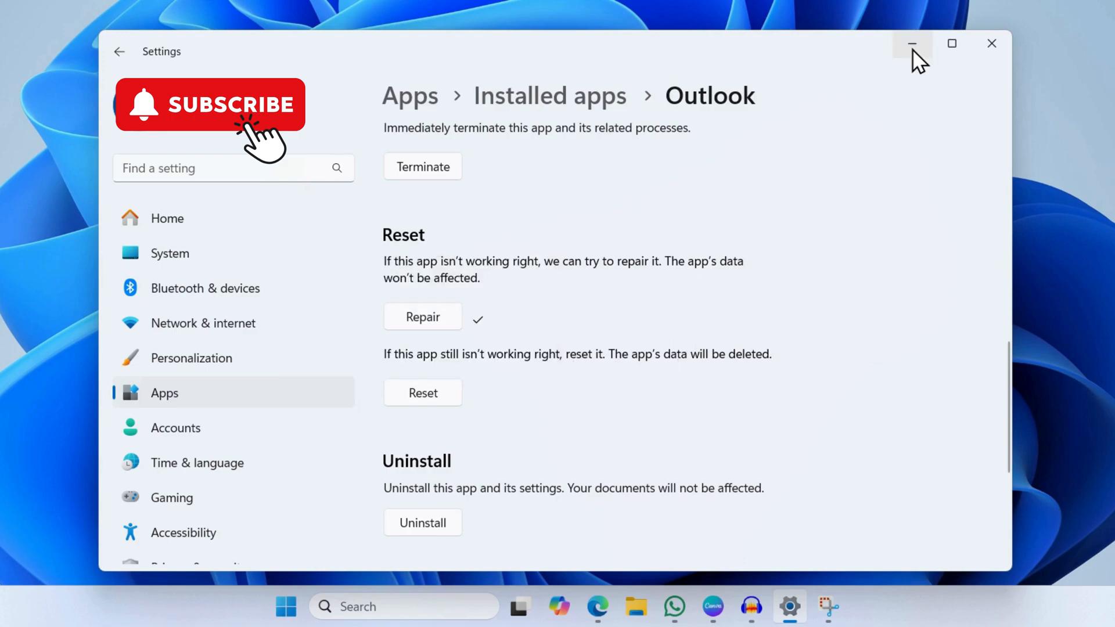
Open %localappdata%\Microsoft\ through the Run dialog after minimizing Settings
{"action": "left_click", "coordinate": [913, 44]}
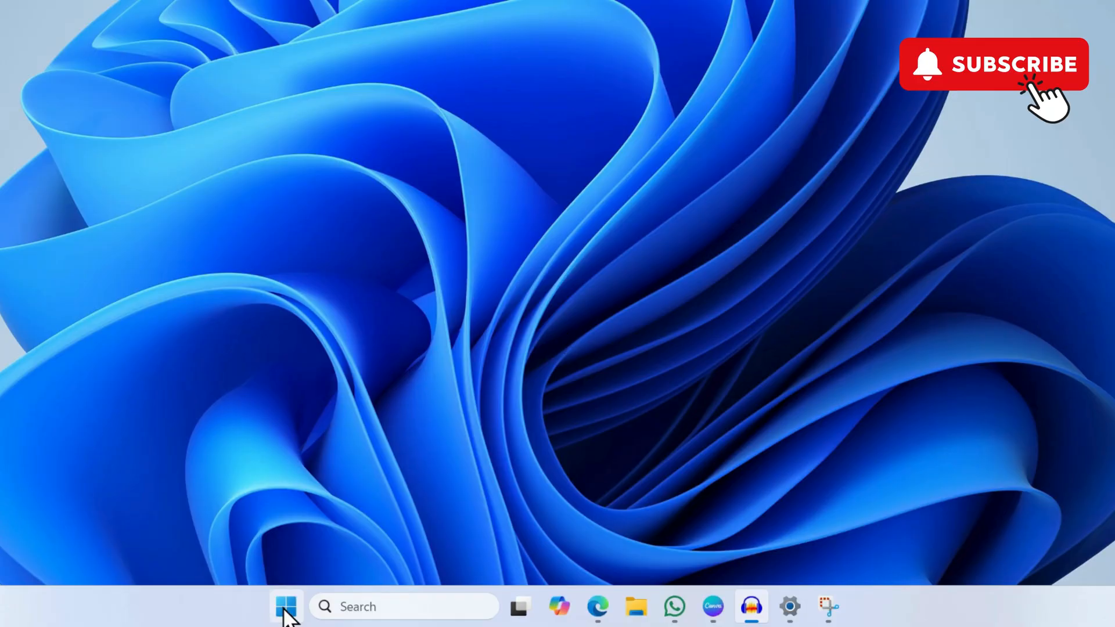
{"action": "right_click", "coordinate": [286, 607]}
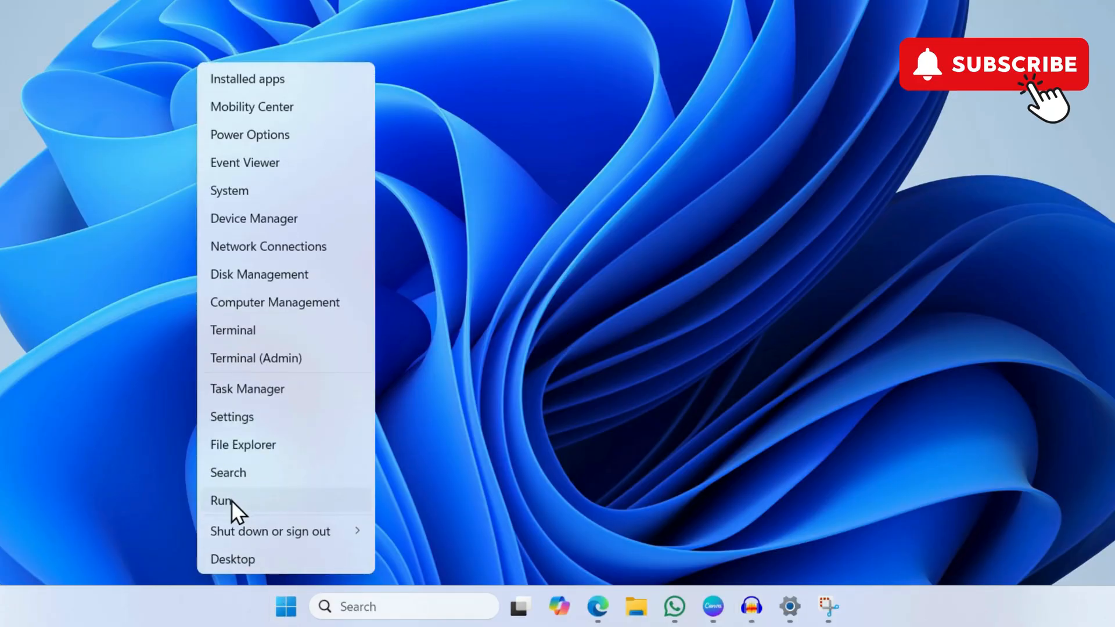
{"action": "left_click", "coordinate": [221, 501]}
{"action": "type", "text": "%localappdata%\\Microsoft\\"}
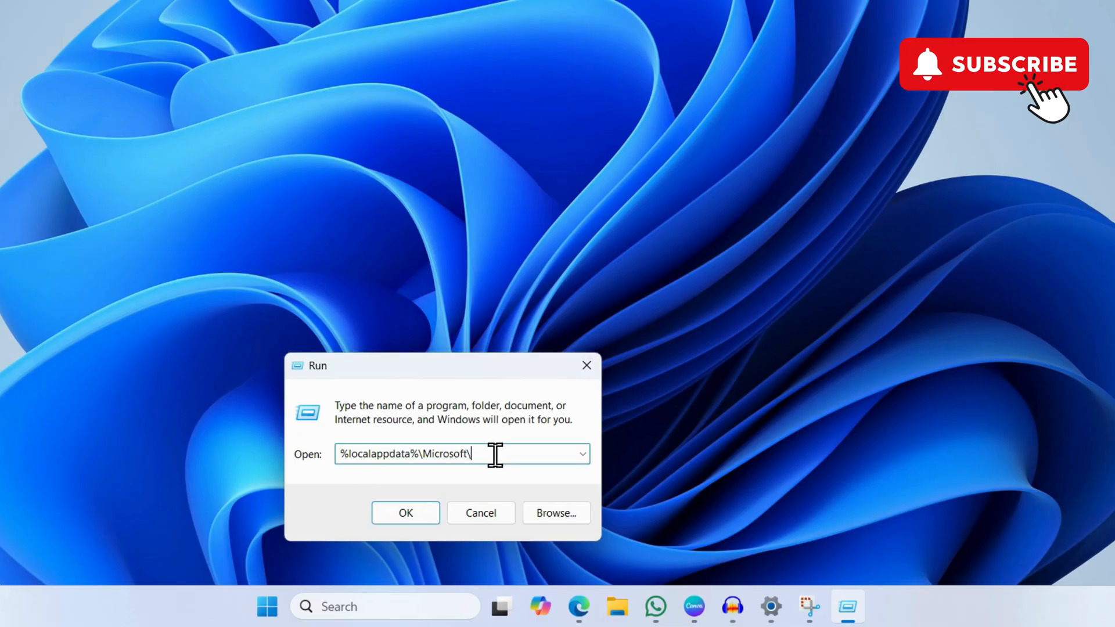
{"action": "mouse_move", "coordinate": [355, 478]}
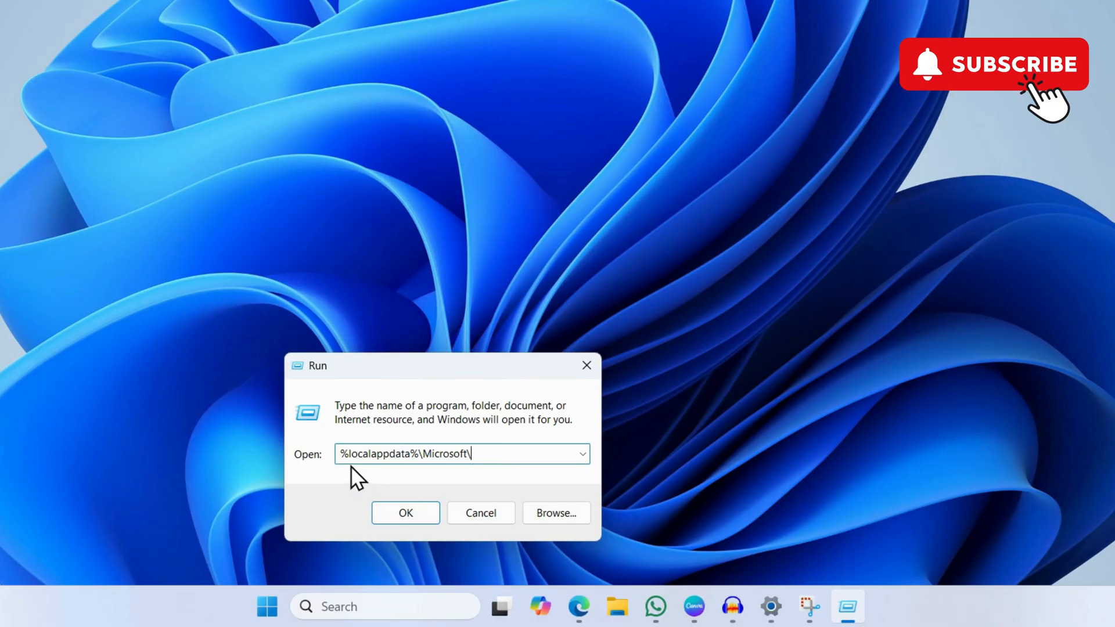
{"action": "mouse_move", "coordinate": [425, 475]}
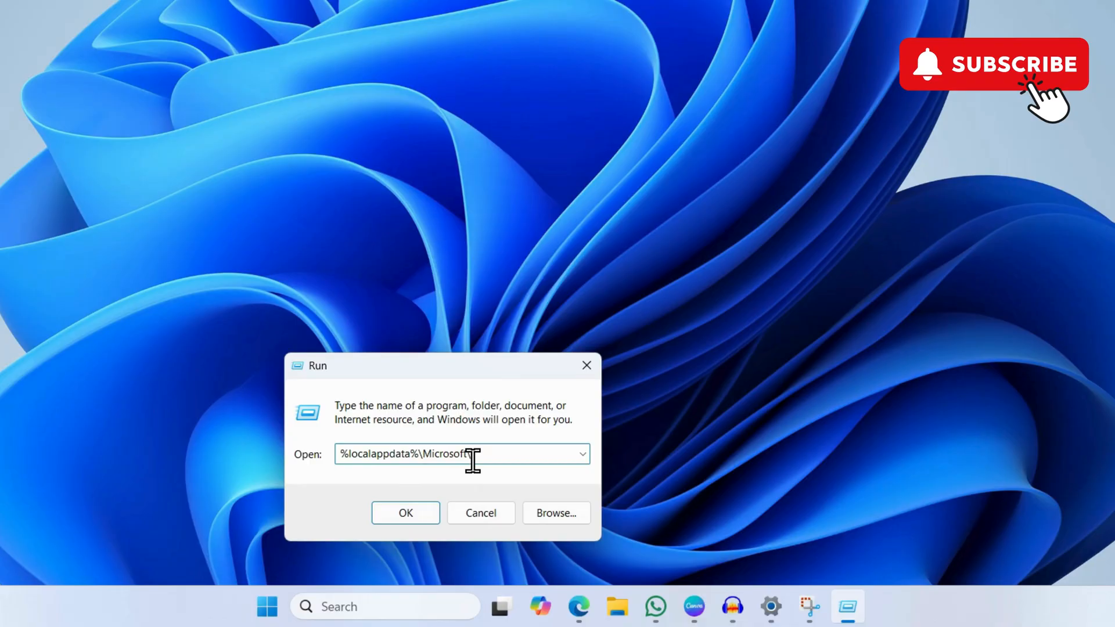
{"action": "left_click", "coordinate": [405, 513]}
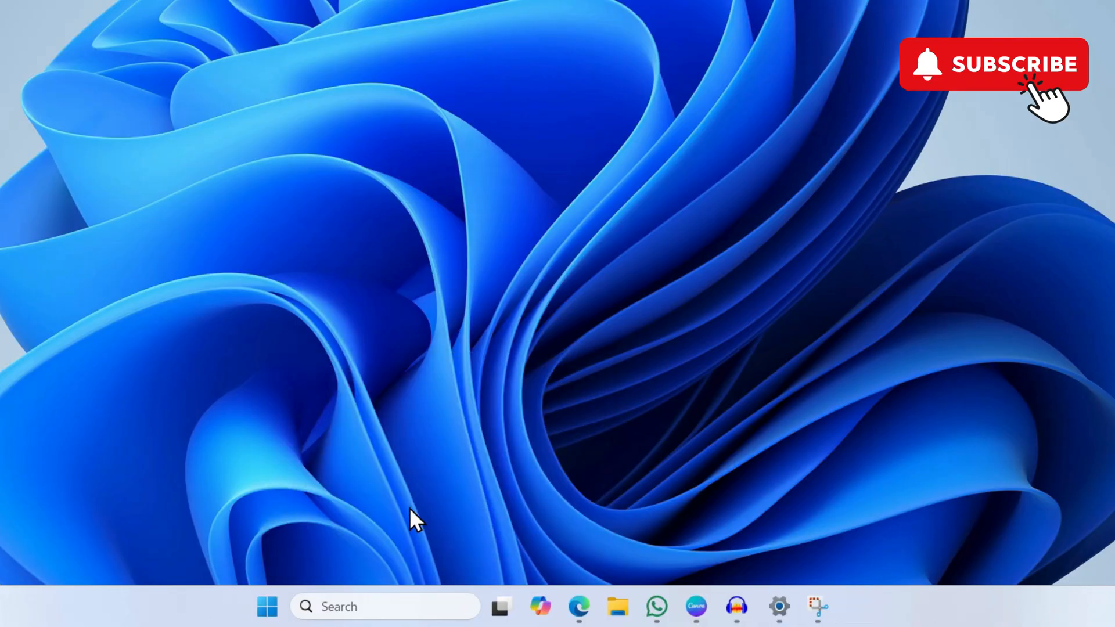
Select the Olk and OneAuth folders in AppData\Local\Microsoft
{"action": "left_click", "coordinate": [618, 606]}
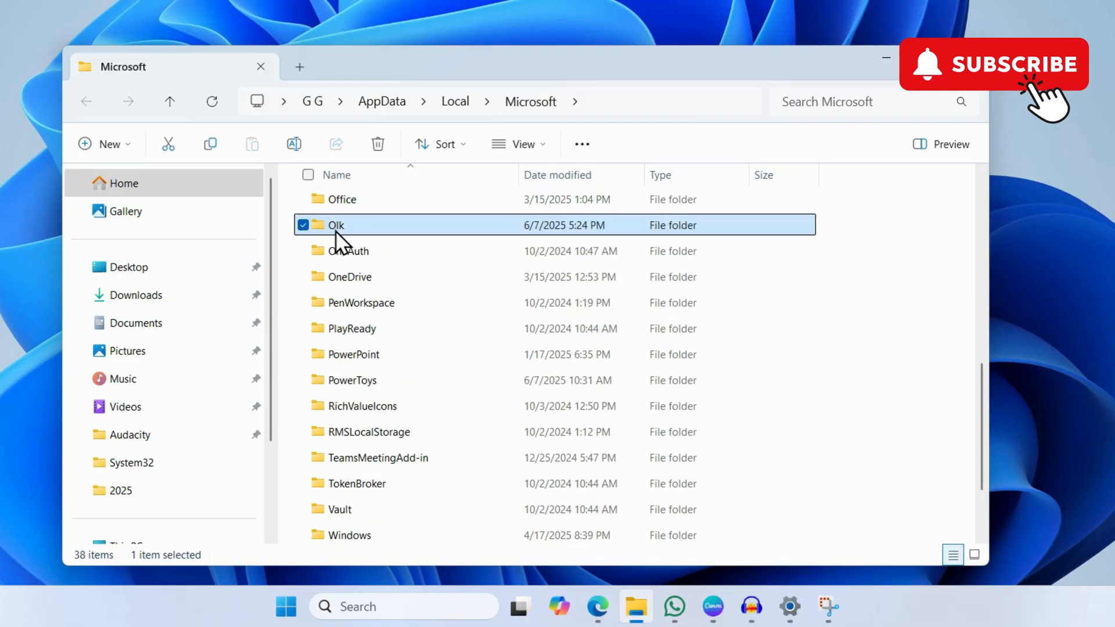
{"action": "mouse_move", "coordinate": [348, 250]}
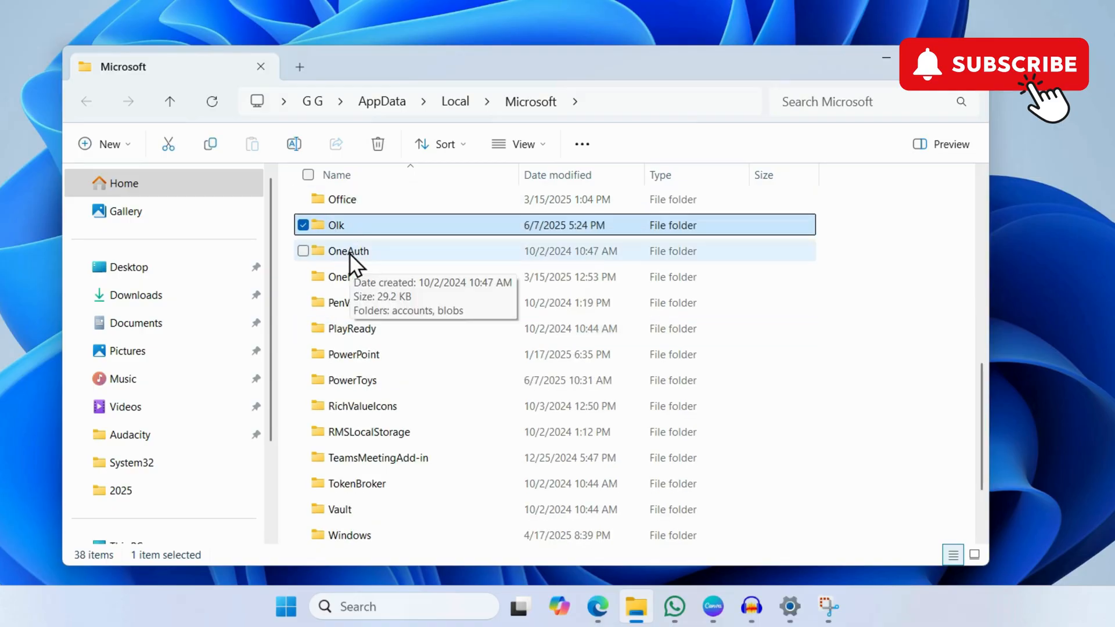
{"action": "left_click", "coordinate": [303, 251]}
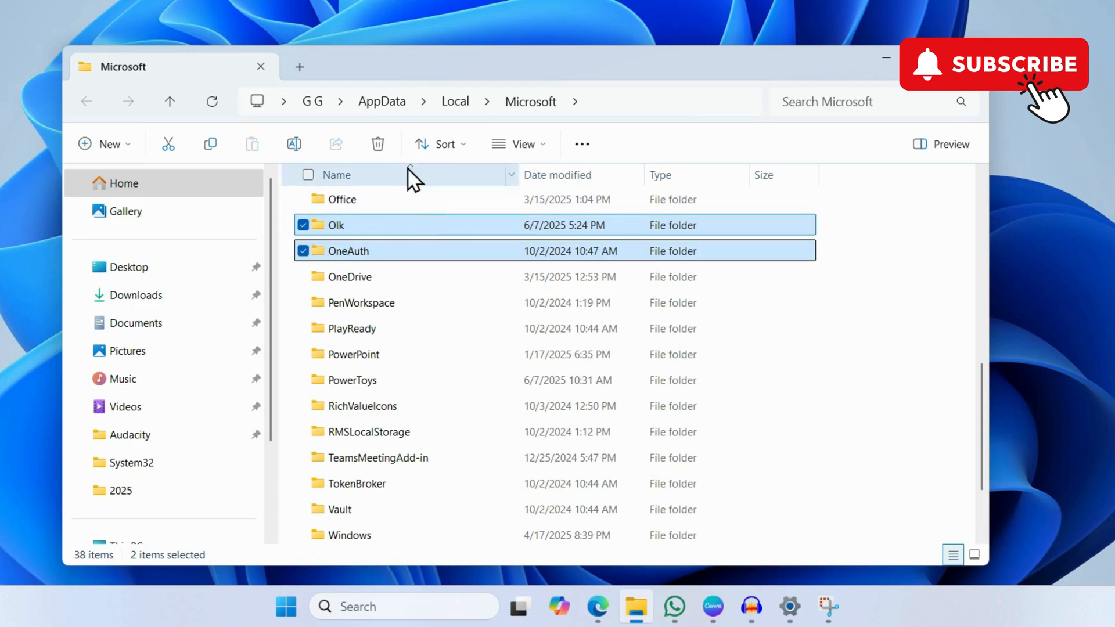
{"action": "mouse_move", "coordinate": [377, 143]}
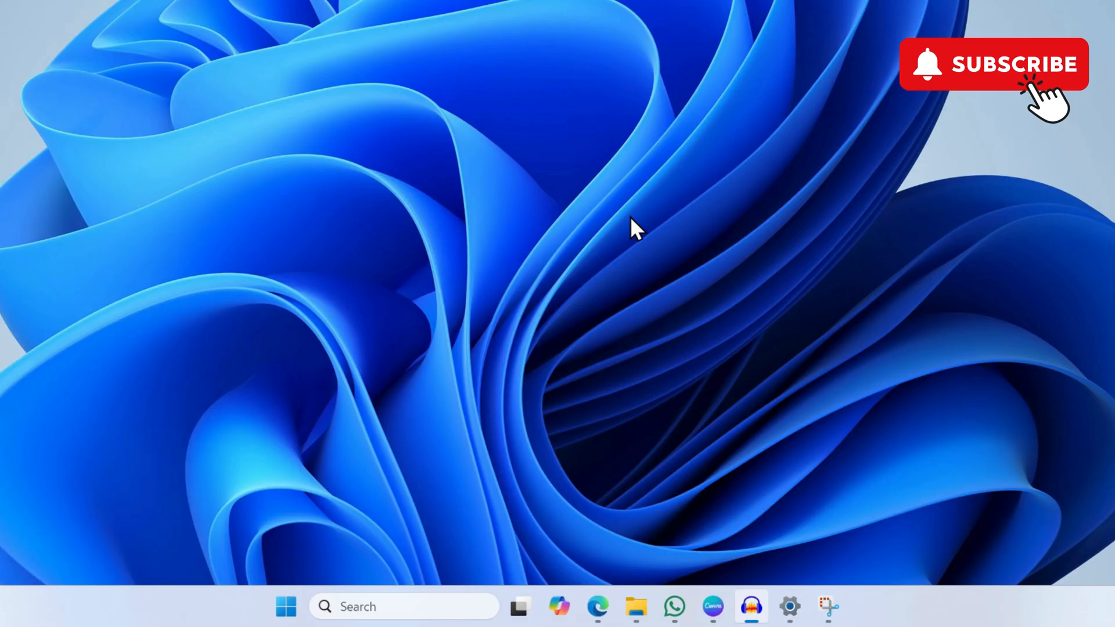
{"action": "mouse_move", "coordinate": [283, 582]}
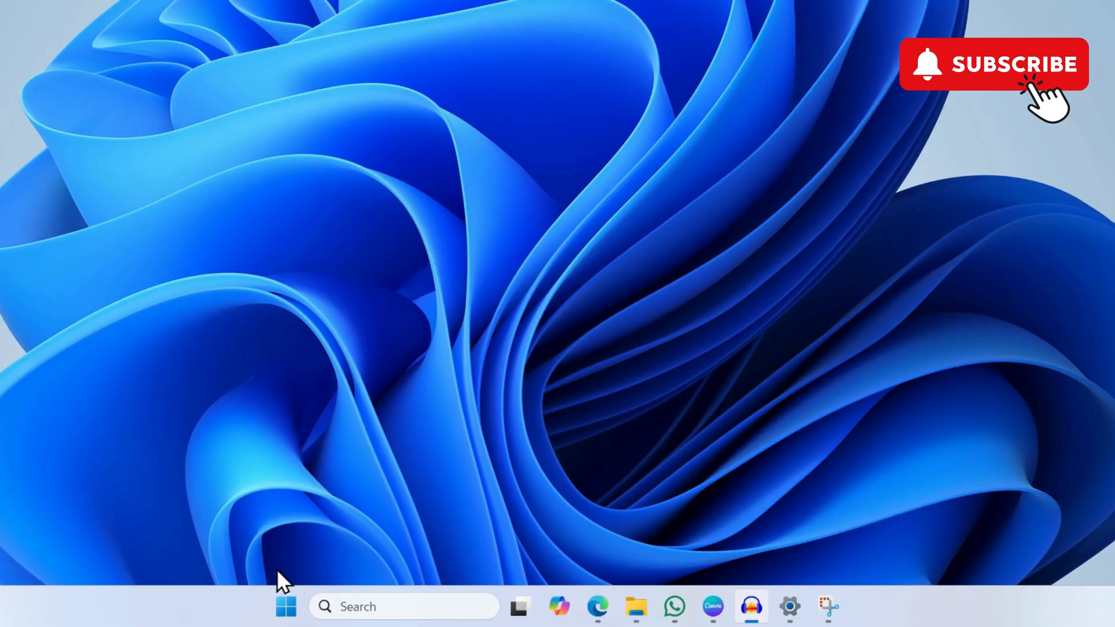
Enter appwiz.cpl in the Run dialog via its autocomplete suggestion
{"action": "right_click", "coordinate": [286, 606]}
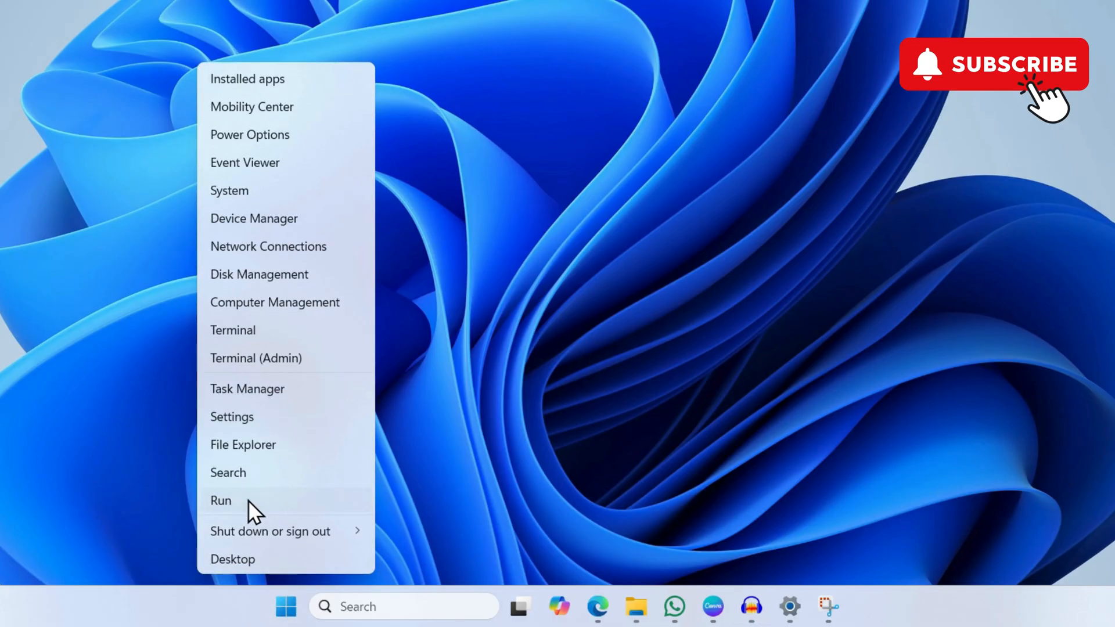
{"action": "left_click", "coordinate": [221, 501]}
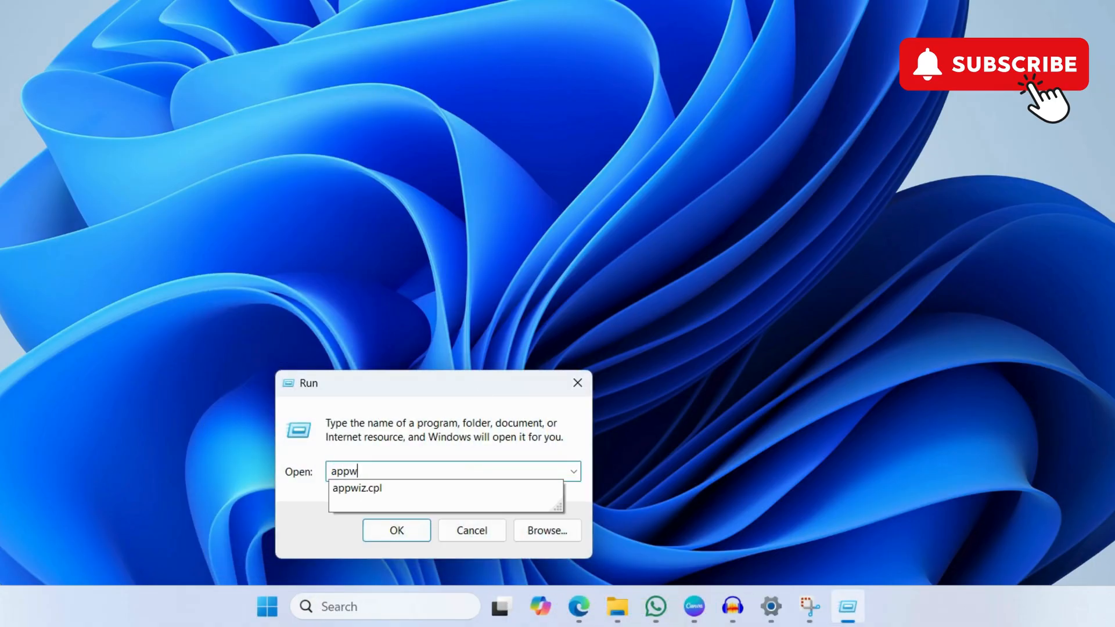
{"action": "type", "text": "iz.cp"}
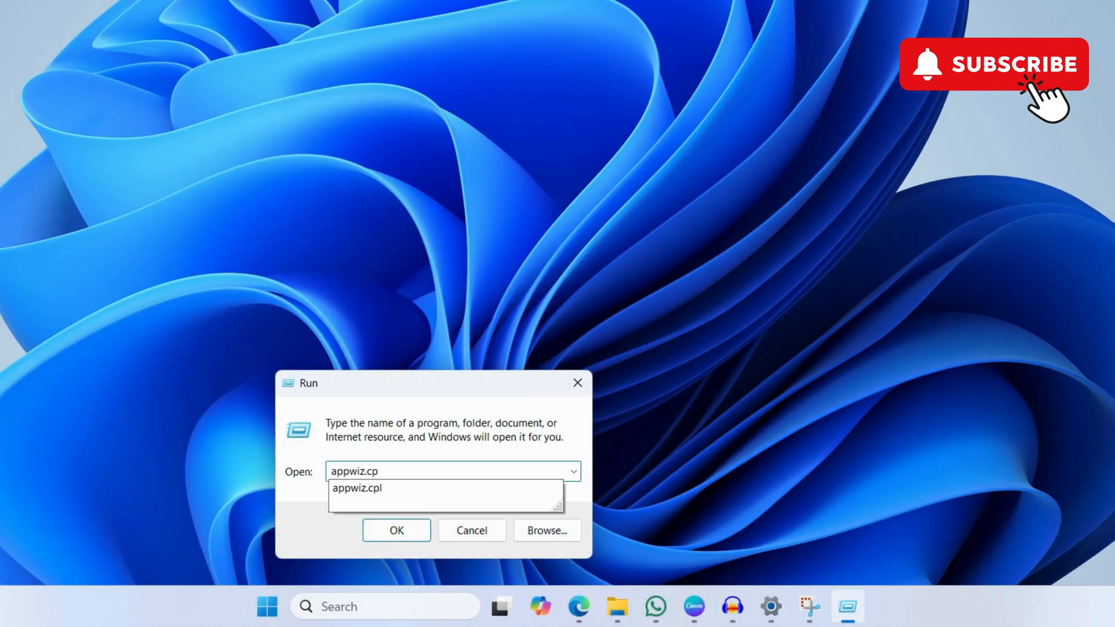
{"action": "left_click", "coordinate": [357, 488]}
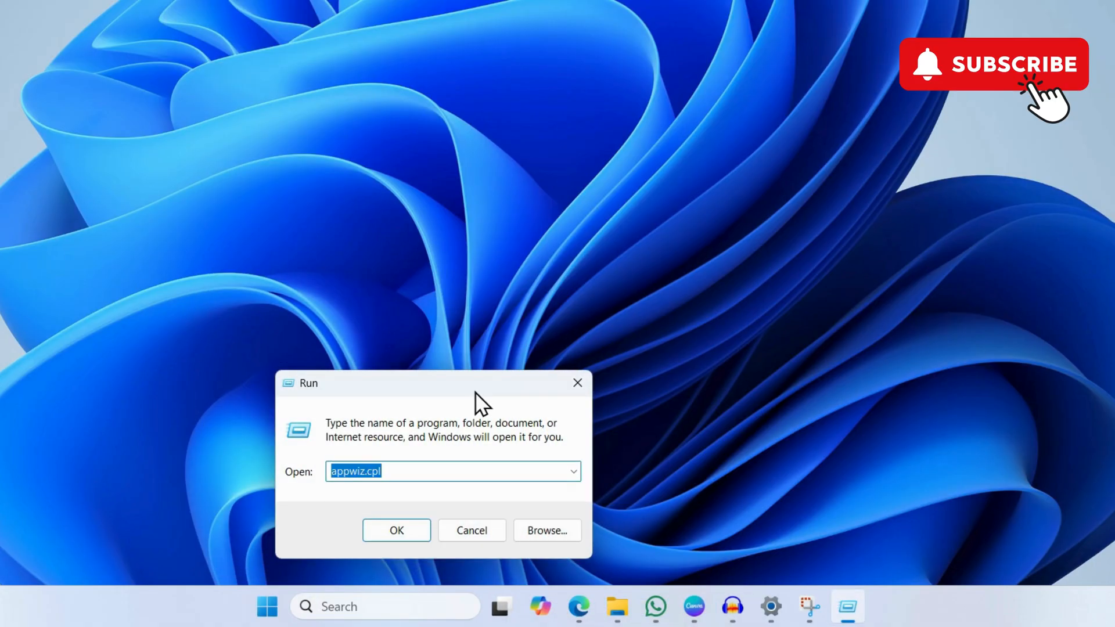
Launch Programs and Features and right-click Microsoft Office Home and Student 2021
{"action": "left_click", "coordinate": [396, 531]}
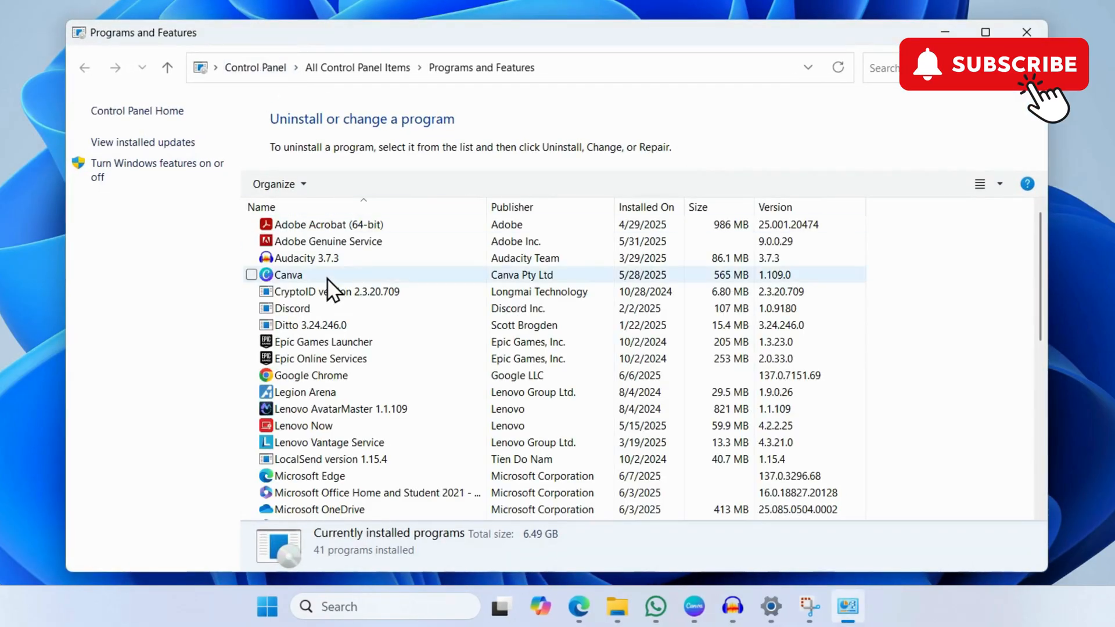
{"action": "left_click", "coordinate": [304, 392]}
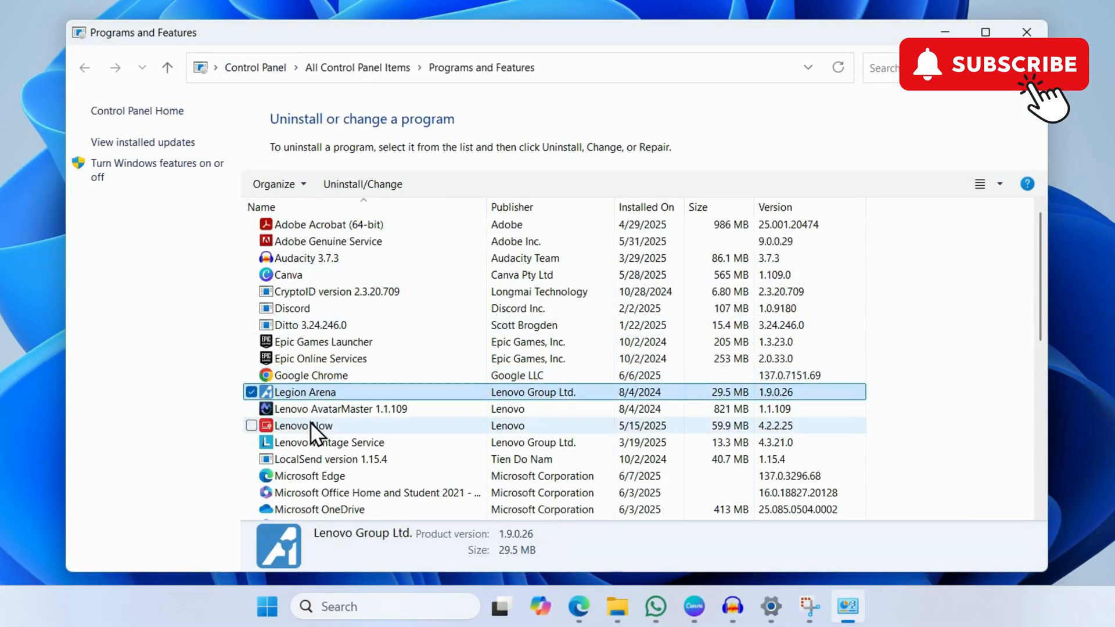
{"action": "scroll", "scroll_direction": "down", "scroll_amount": 3}
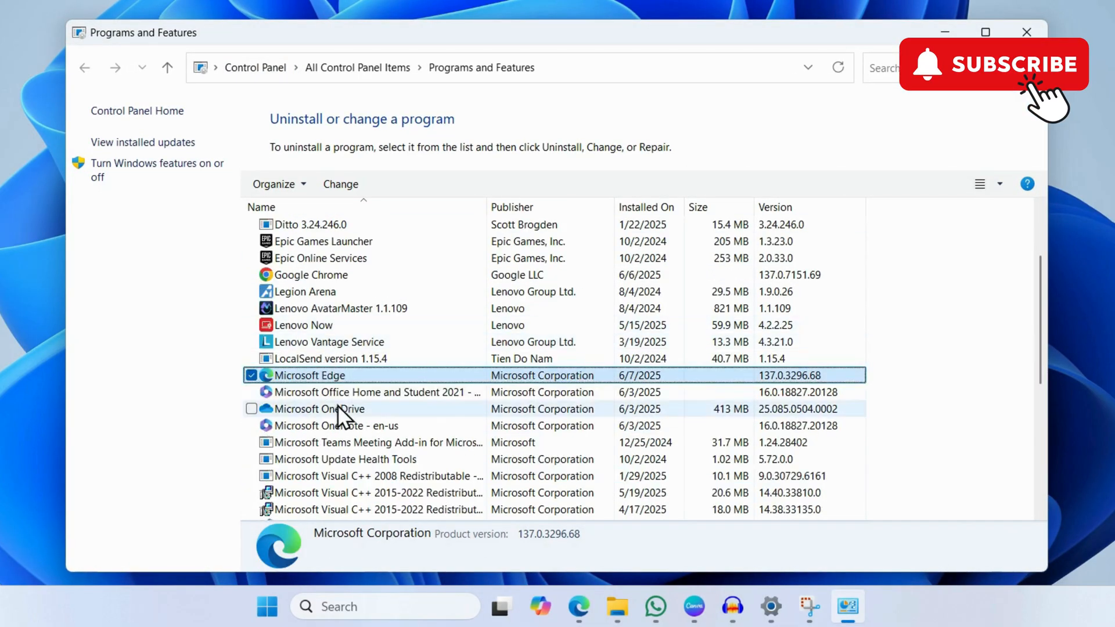
{"action": "left_click", "coordinate": [377, 392]}
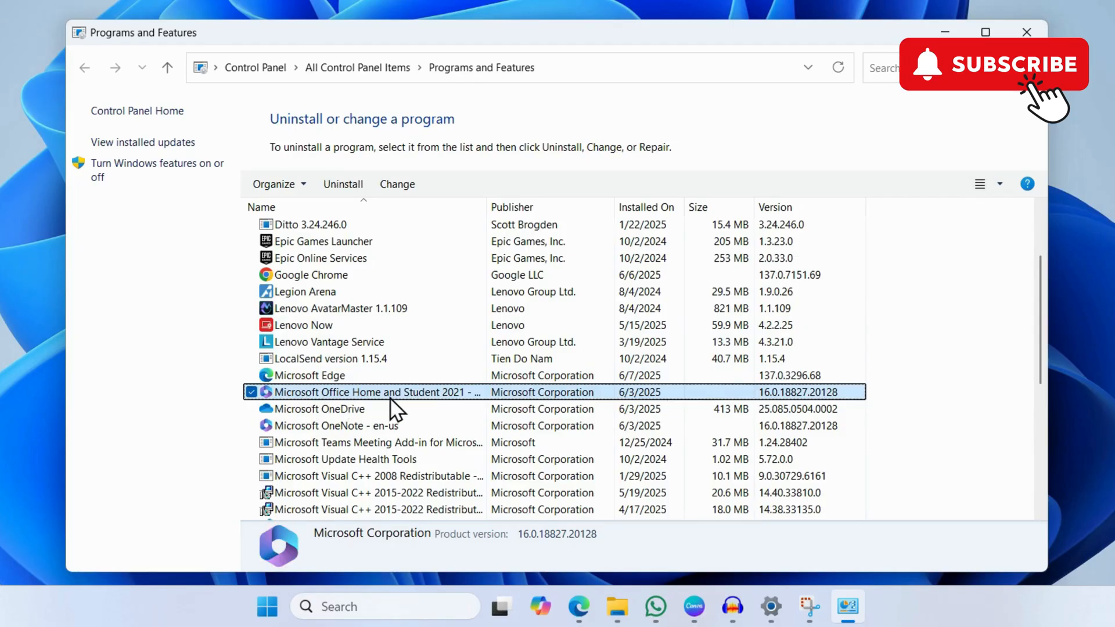
{"action": "mouse_move", "coordinate": [364, 411]}
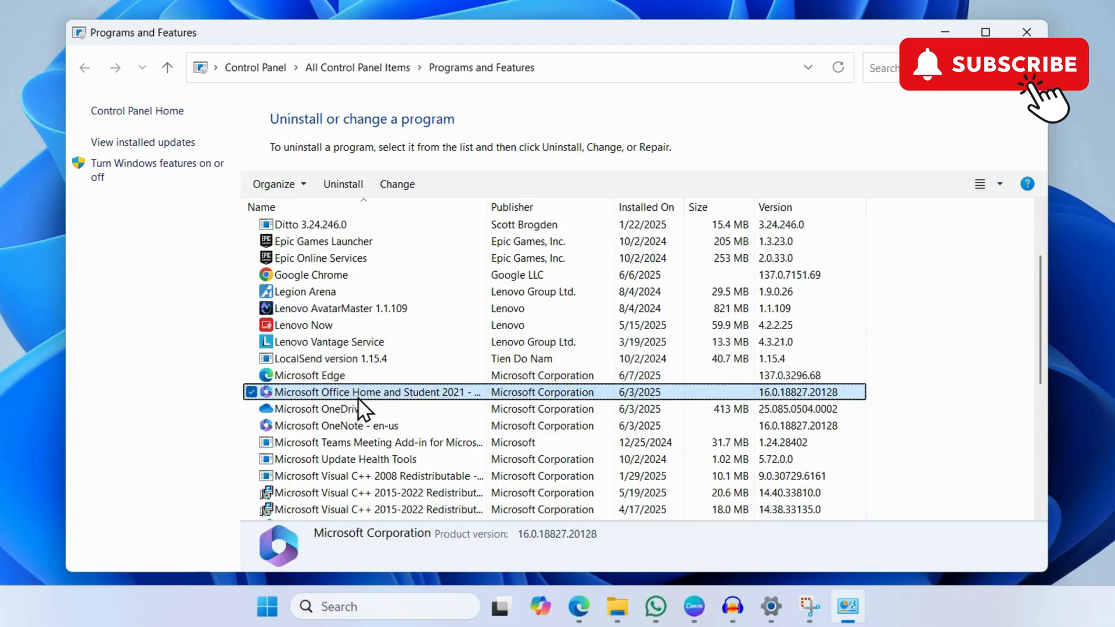
{"action": "right_click", "coordinate": [367, 392]}
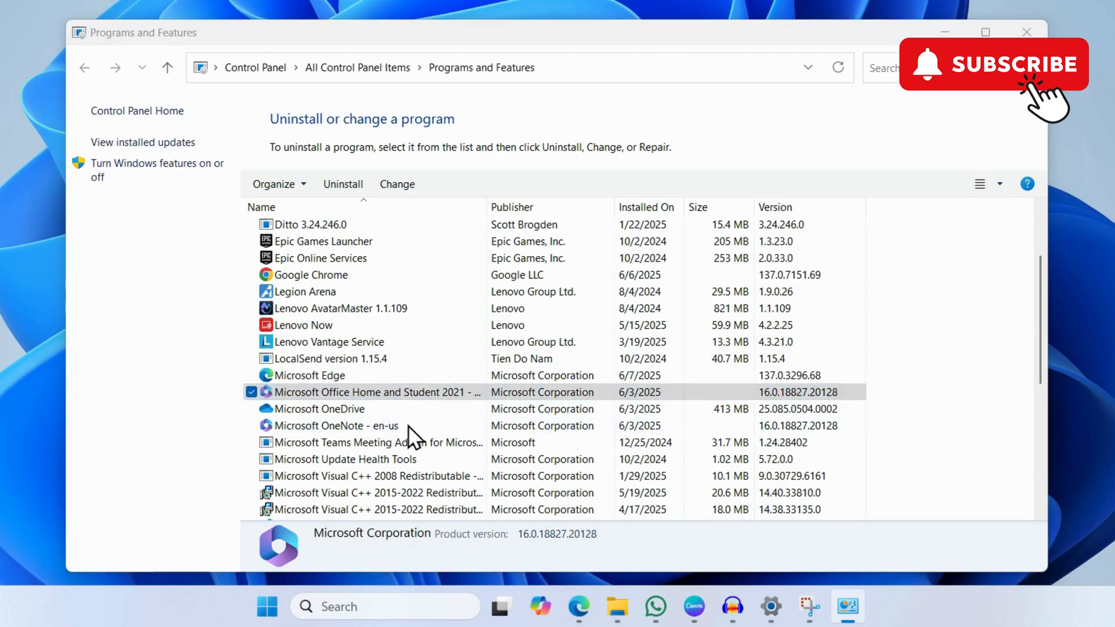
Open the Office repair prompt and select Online Repair over Quick Repair
{"action": "left_click", "coordinate": [397, 184]}
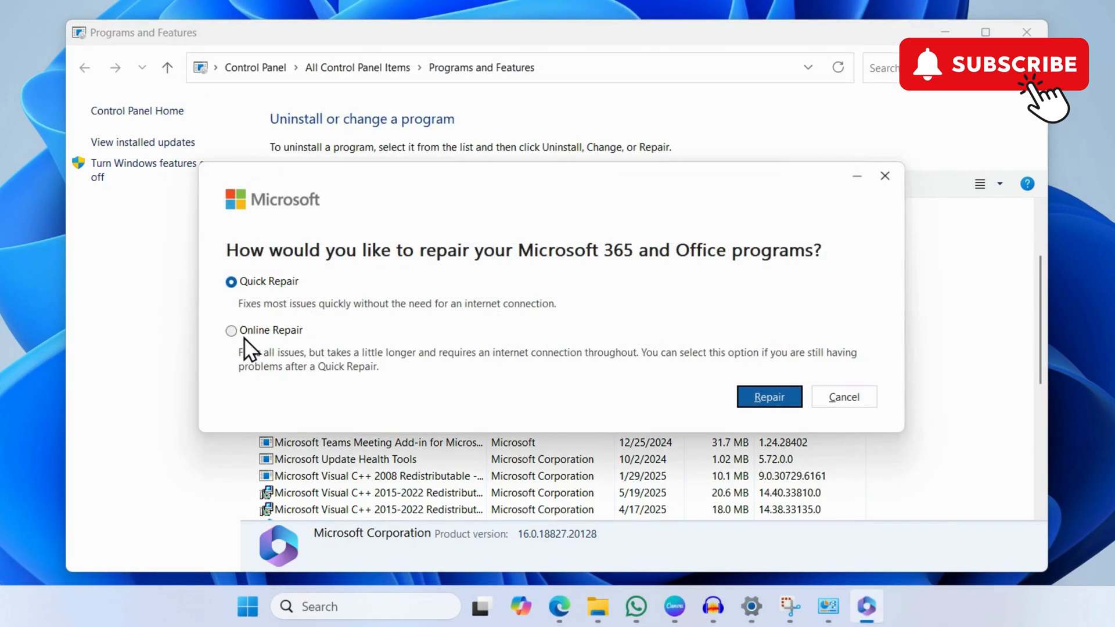
{"action": "left_click", "coordinate": [231, 330]}
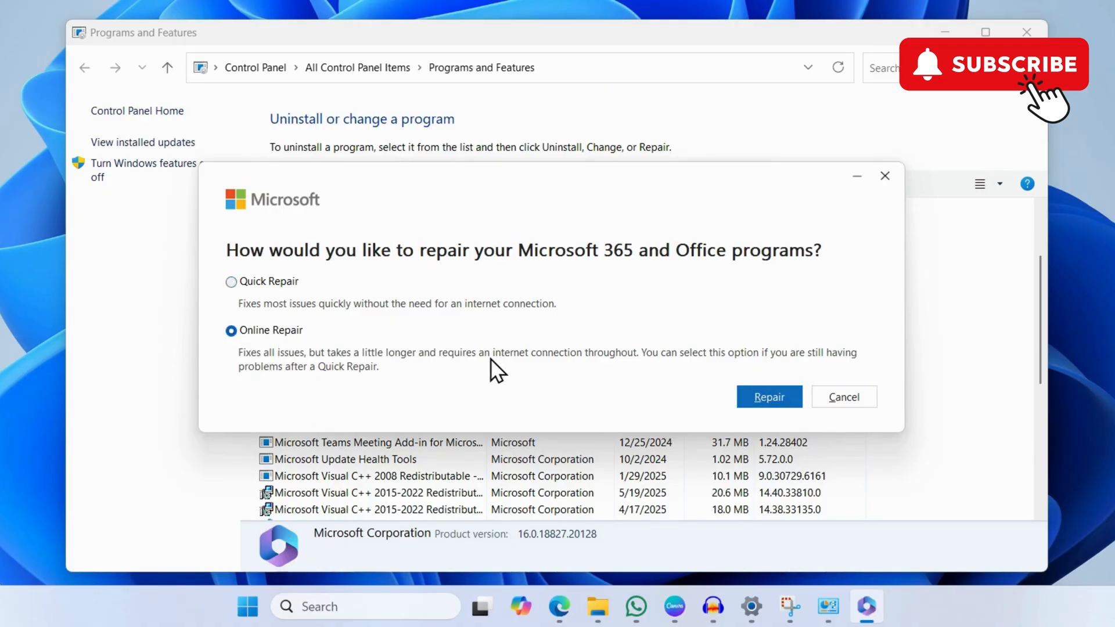
{"action": "mouse_move", "coordinate": [573, 373]}
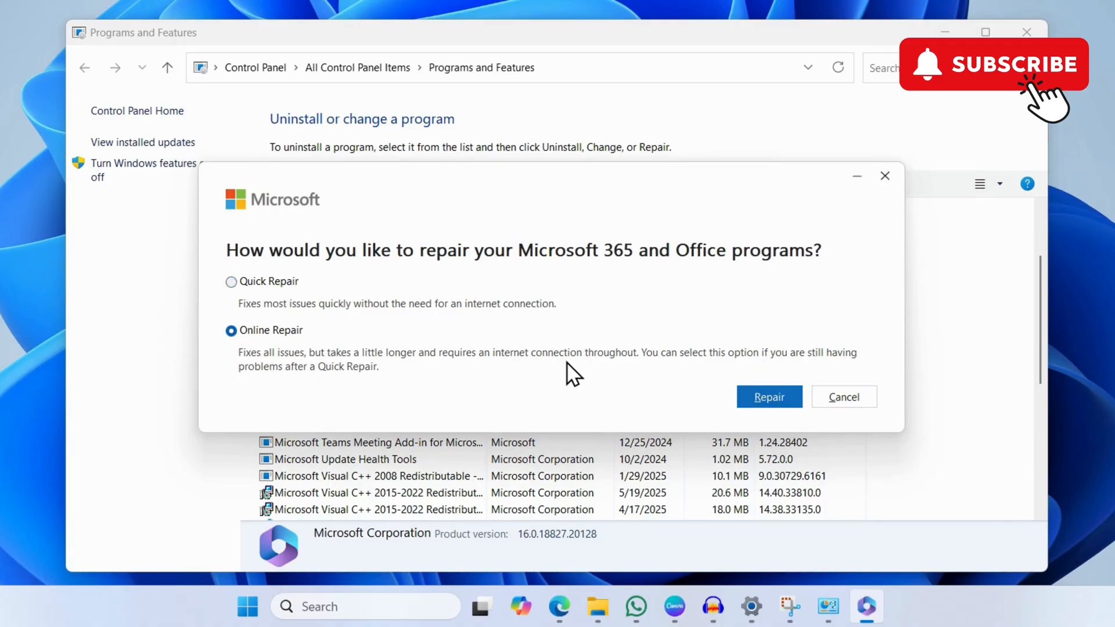
{"action": "mouse_move", "coordinate": [561, 374]}
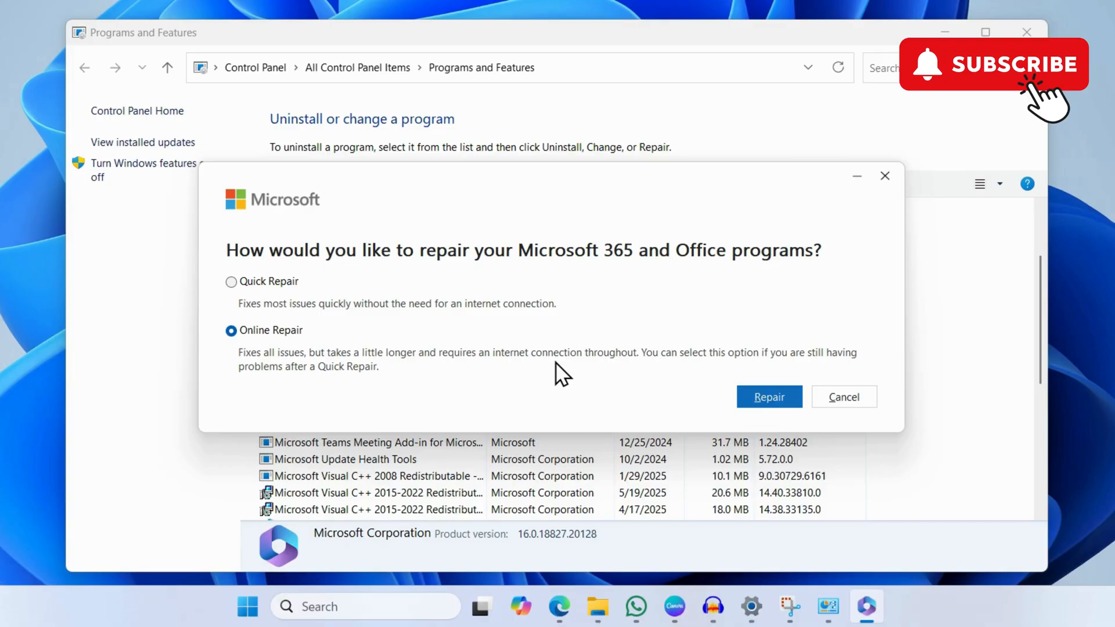